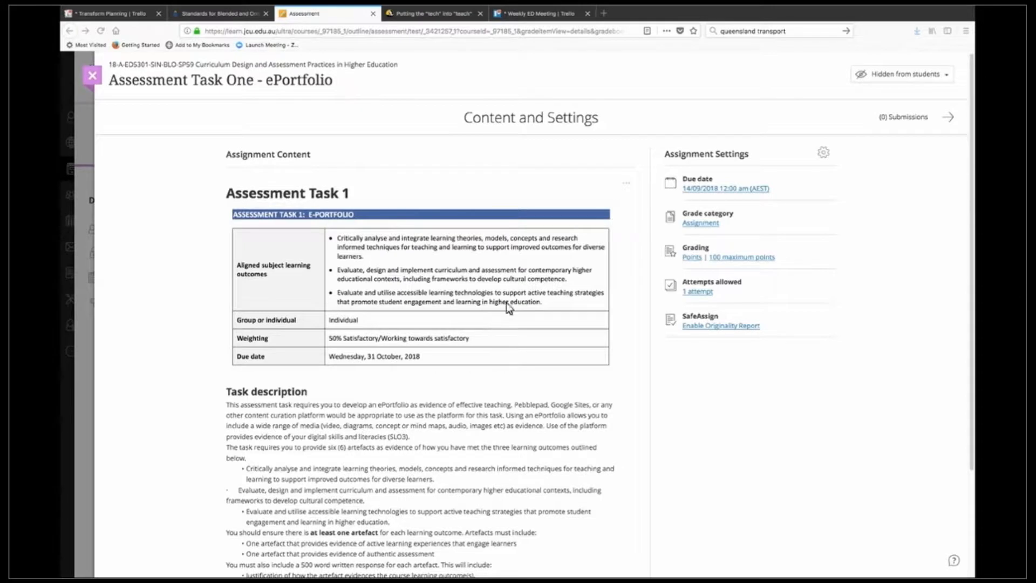
{"action": "mouse_move", "coordinate": [308, 482]}
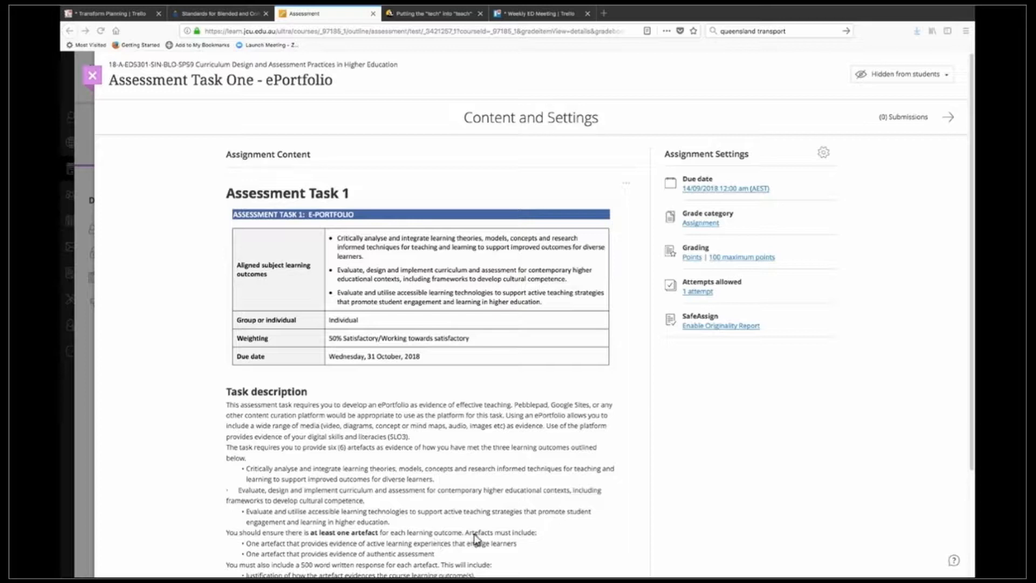
{"action": "mouse_move", "coordinate": [850, 180]}
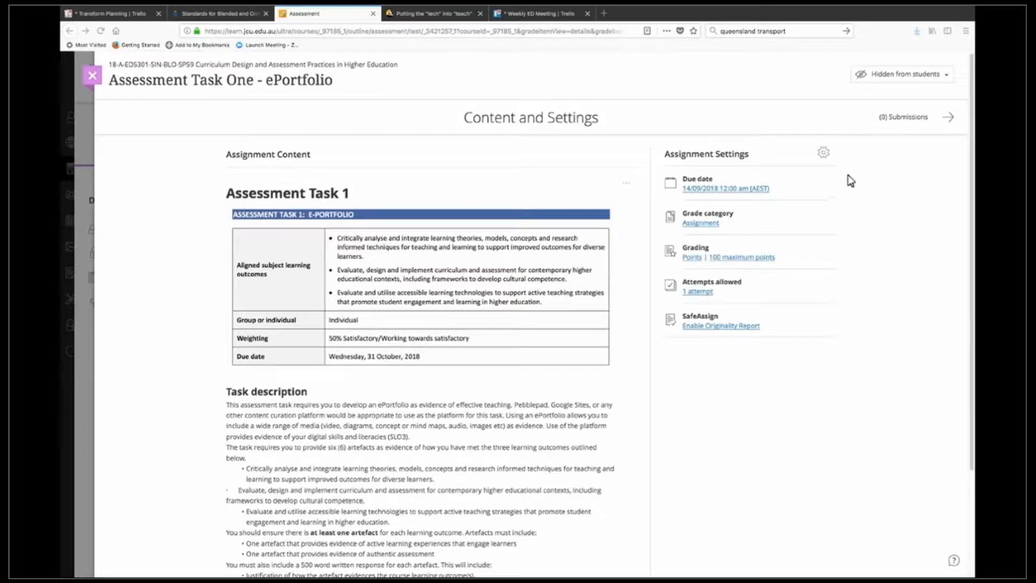
{"action": "mouse_move", "coordinate": [827, 157]}
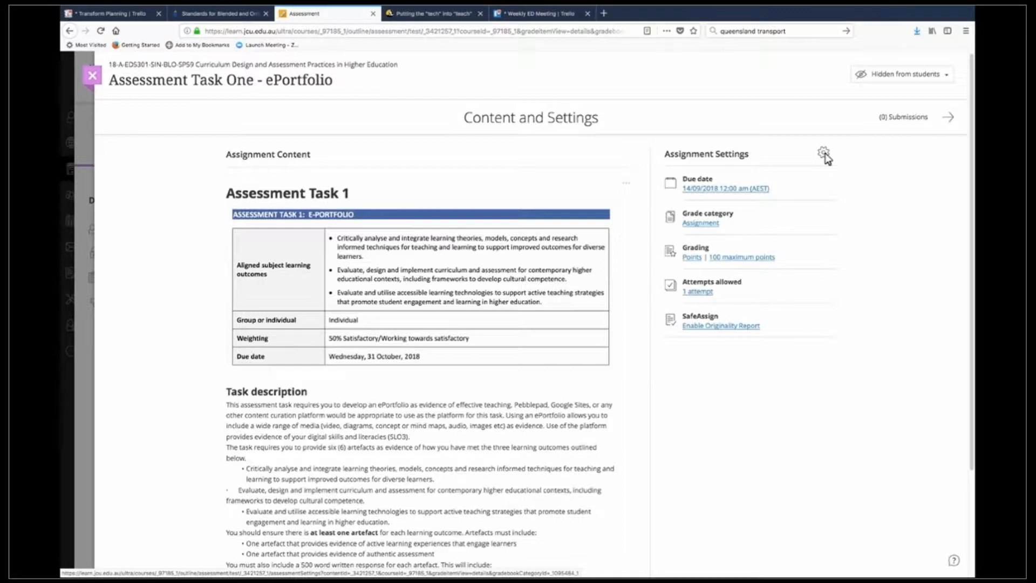
Step: From the assignment settings' Additional Tools, bring up the grading rubric picker
{"action": "left_click", "coordinate": [823, 153]}
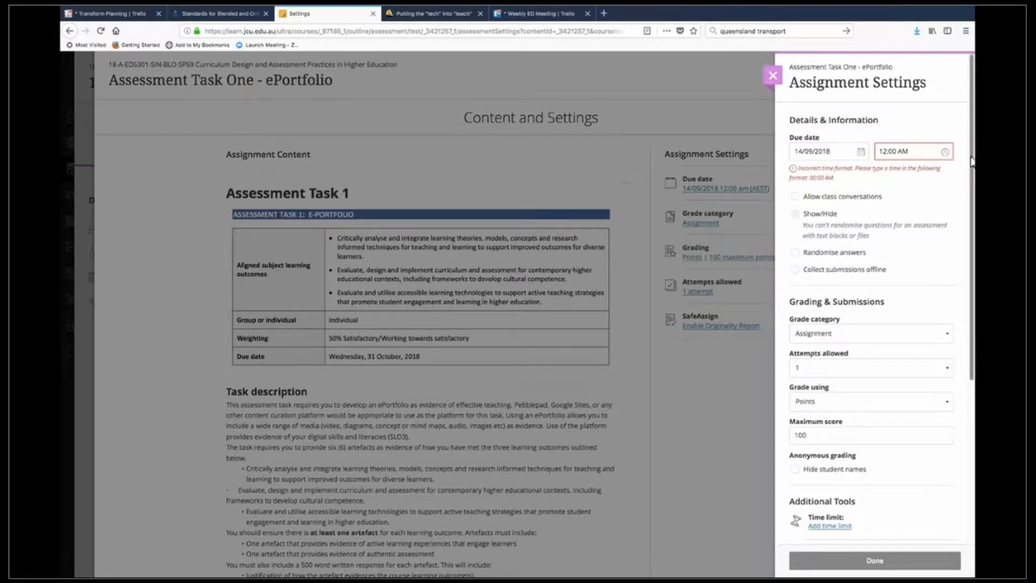
{"action": "scroll", "scroll_direction": "down", "scroll_amount": 3}
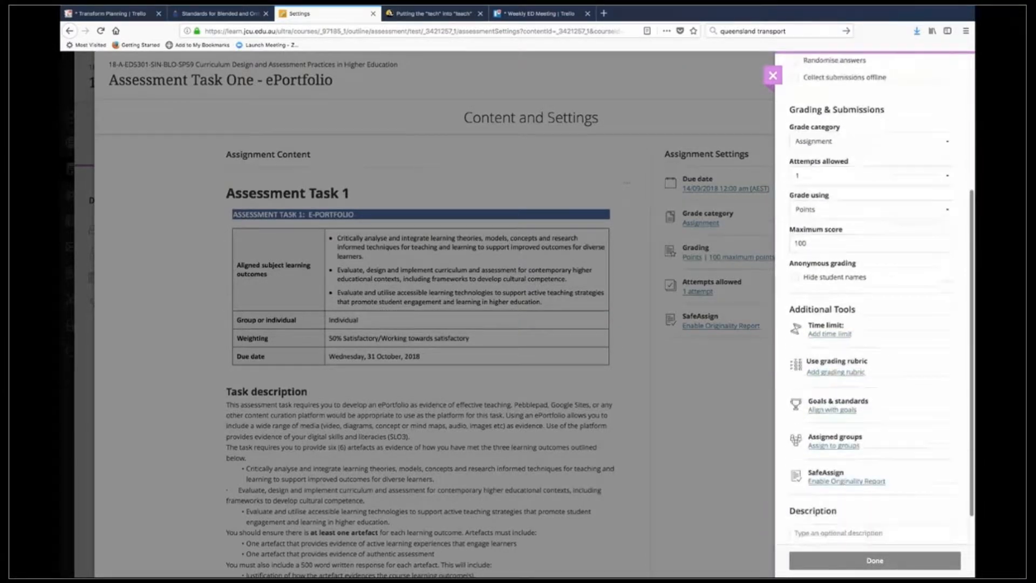
{"action": "scroll", "scroll_direction": "down", "scroll_amount": 3}
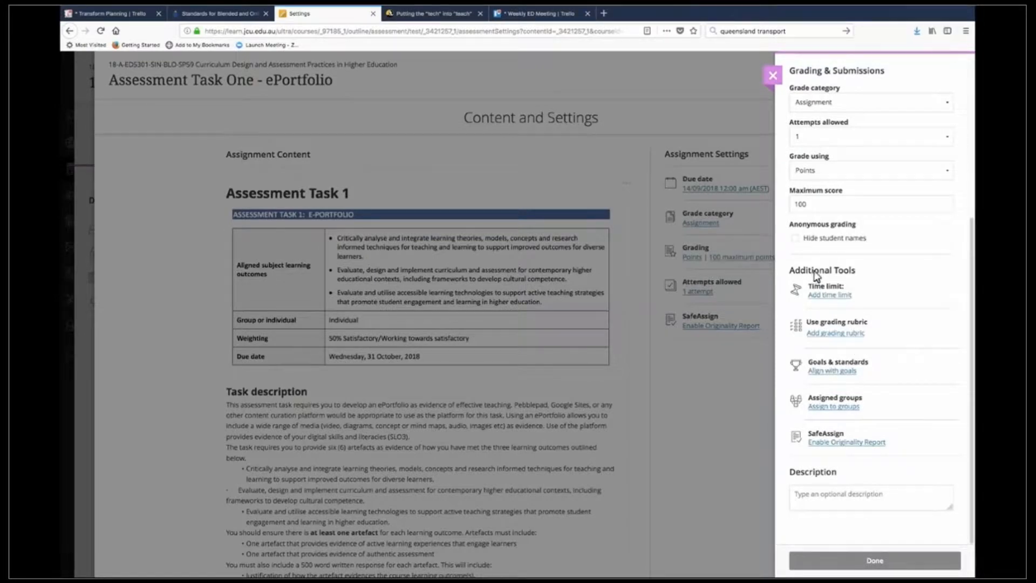
{"action": "mouse_move", "coordinate": [812, 330]}
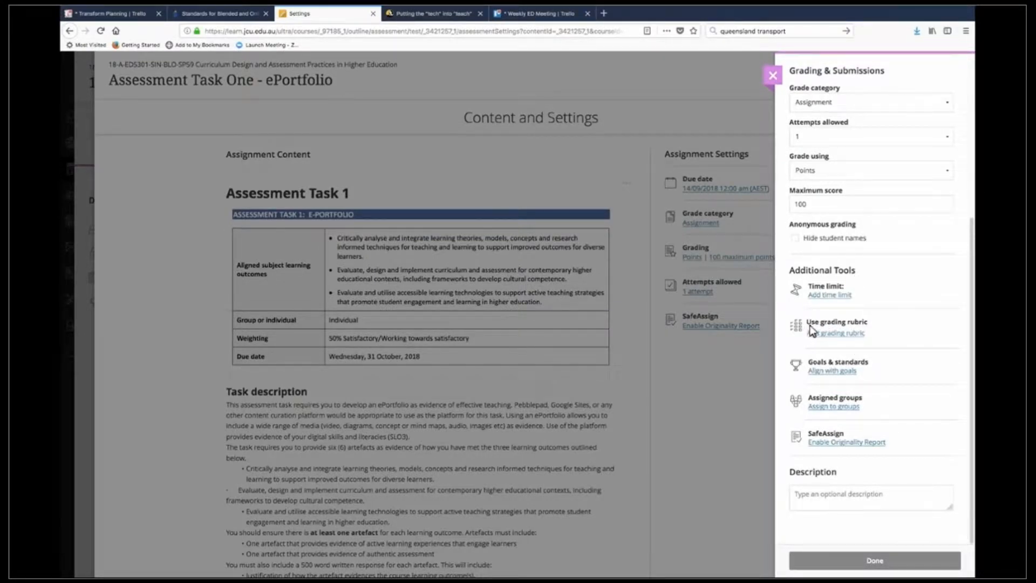
{"action": "mouse_move", "coordinate": [841, 341]}
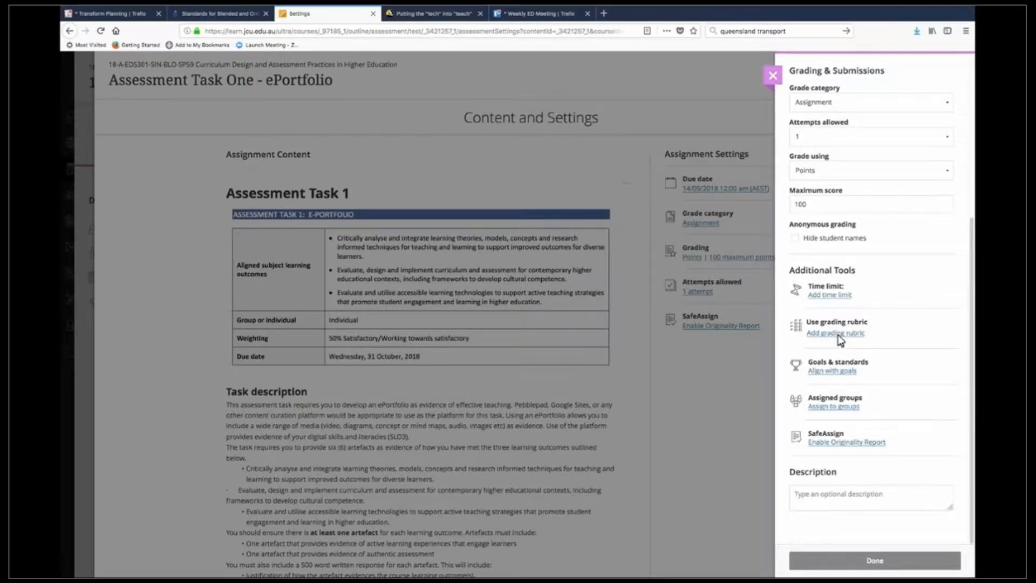
{"action": "left_click", "coordinate": [835, 333]}
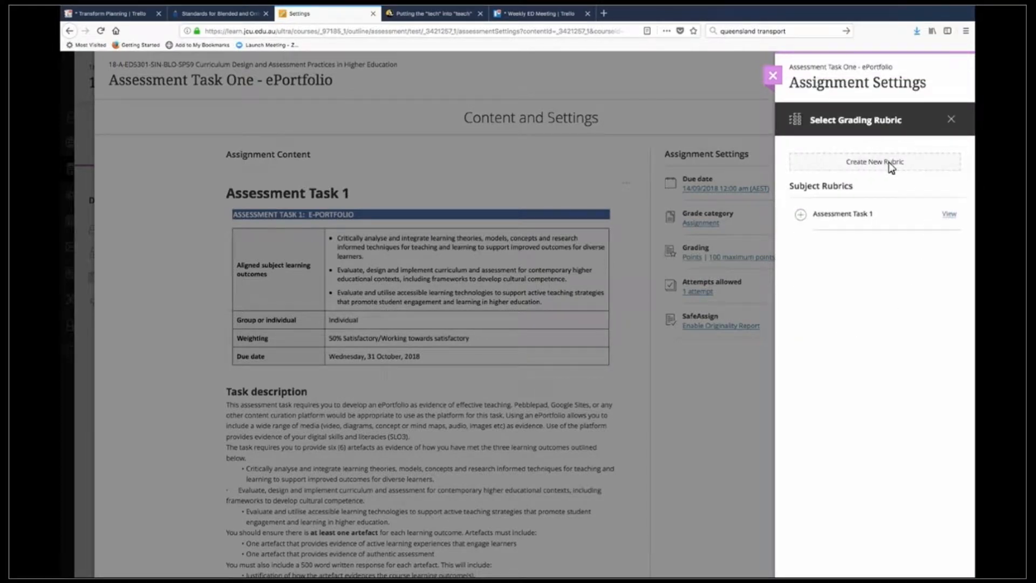
Step: Create a new rubric titled Assessment Task 1 with the default four criteria and levels
{"action": "left_click", "coordinate": [874, 161]}
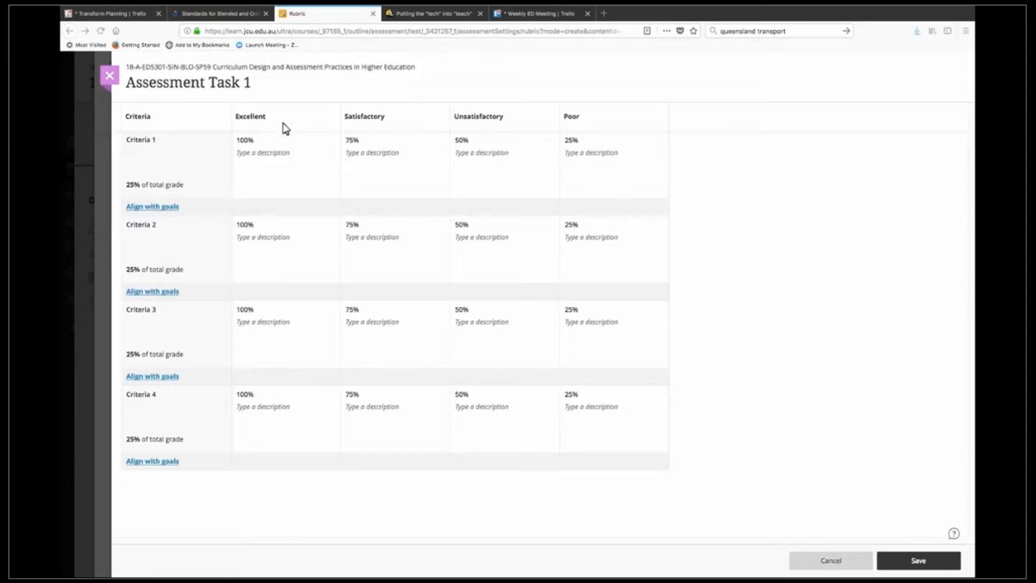
{"action": "mouse_move", "coordinate": [624, 129]}
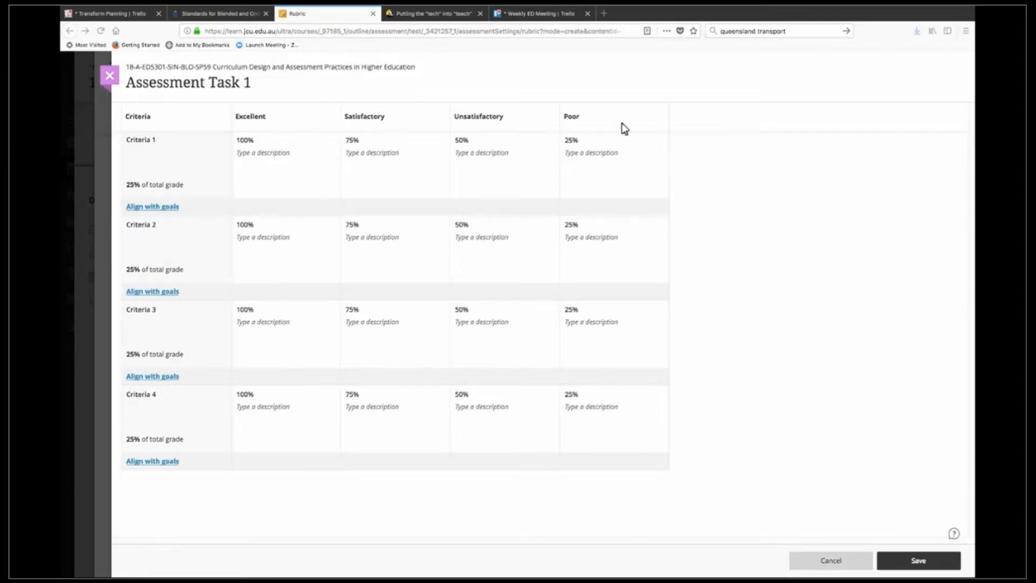
{"action": "mouse_move", "coordinate": [651, 121]}
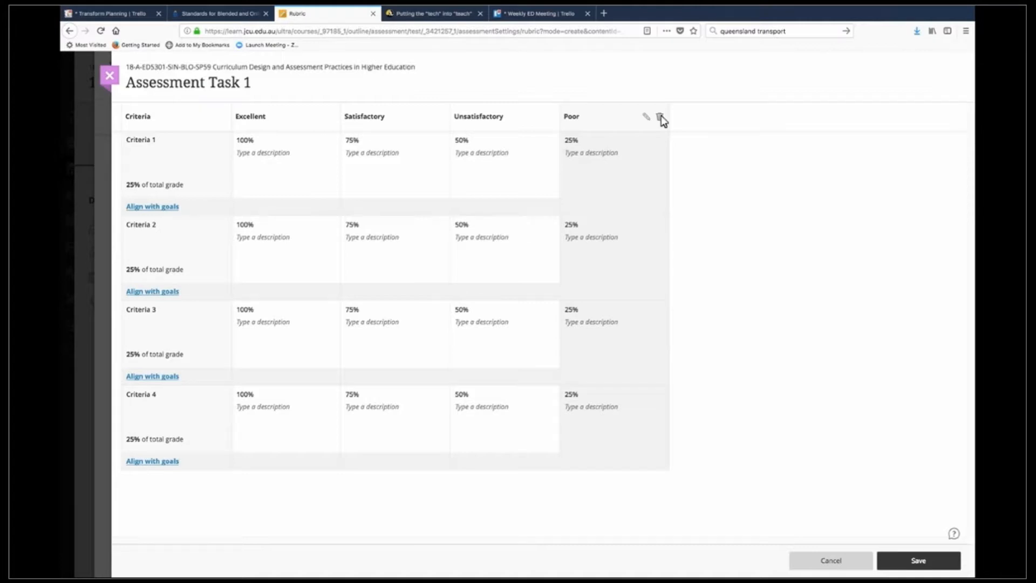
Step: Delete the Poor and Excellent levels and add a new level after Unsatisfactory
{"action": "left_click", "coordinate": [659, 118]}
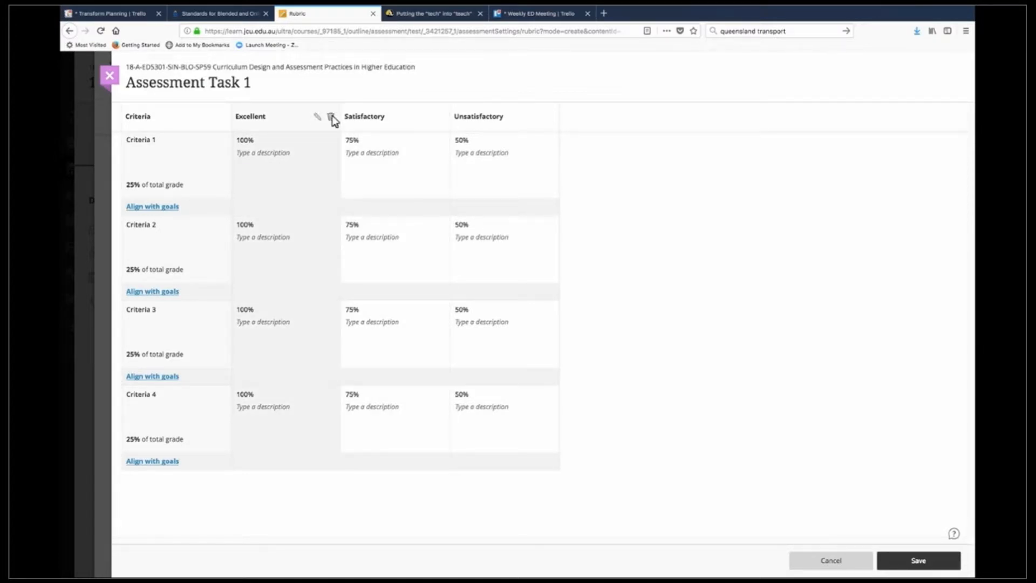
{"action": "left_click", "coordinate": [333, 118]}
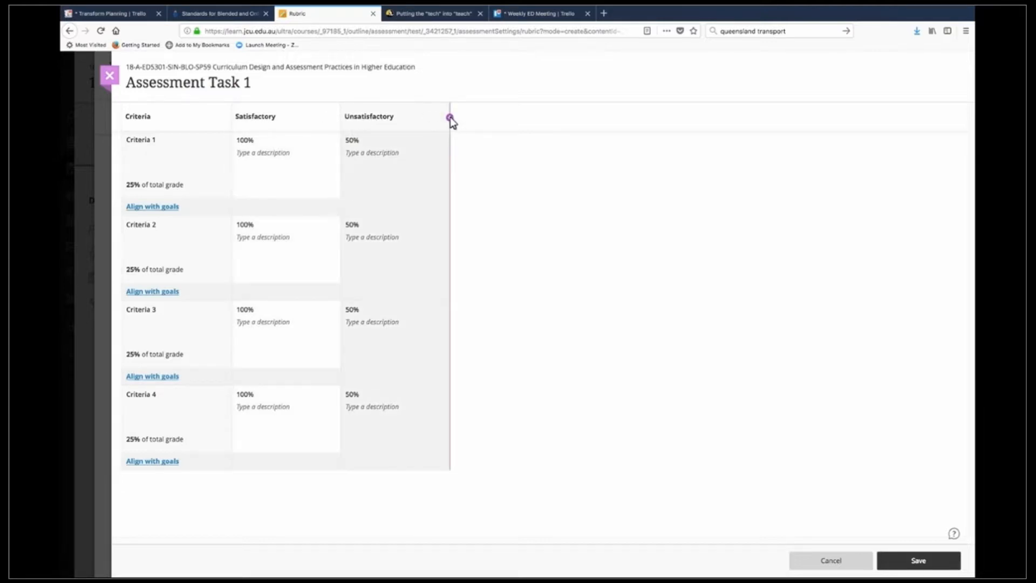
{"action": "left_click", "coordinate": [450, 116]}
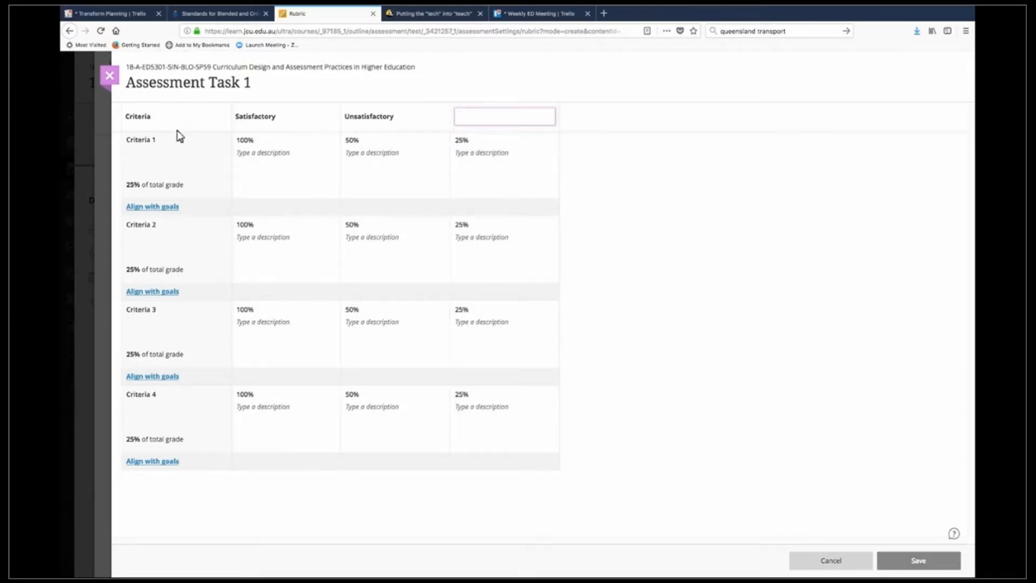
Step: Name the added level 'New Level' and add a New Criterion row
{"action": "left_click", "coordinate": [503, 116]}
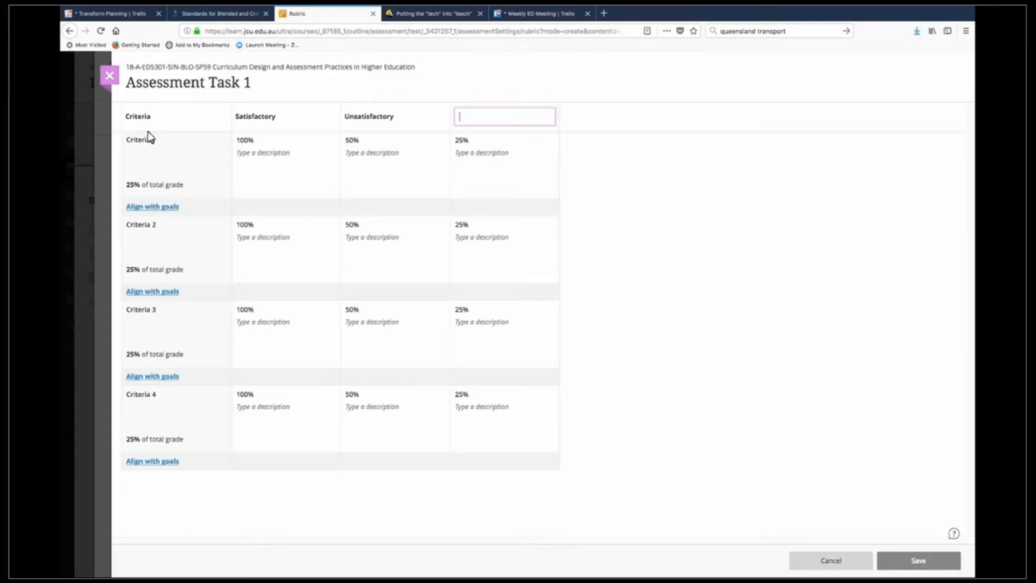
{"action": "type", "text": "New Level"}
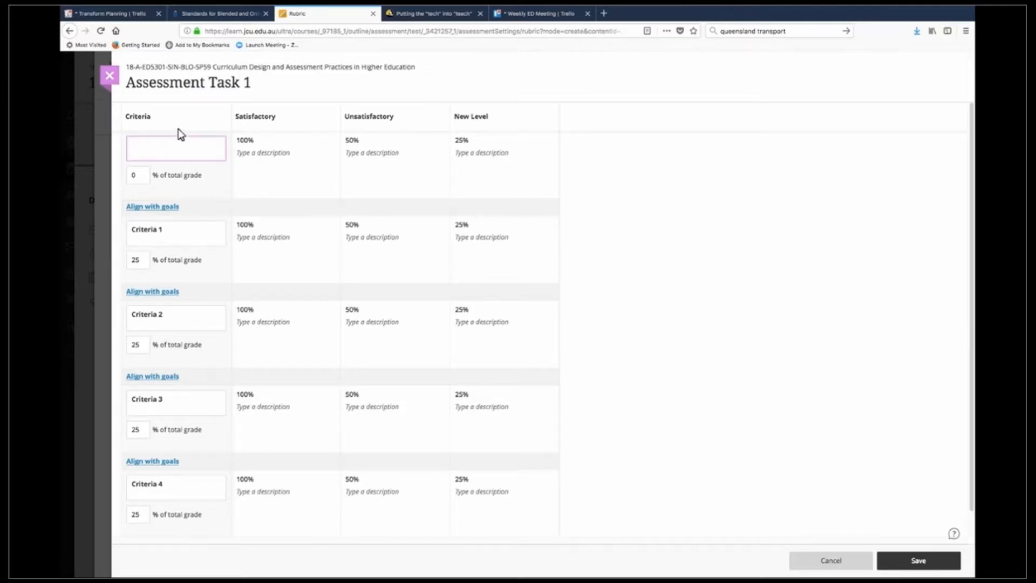
{"action": "left_click", "coordinate": [175, 147]}
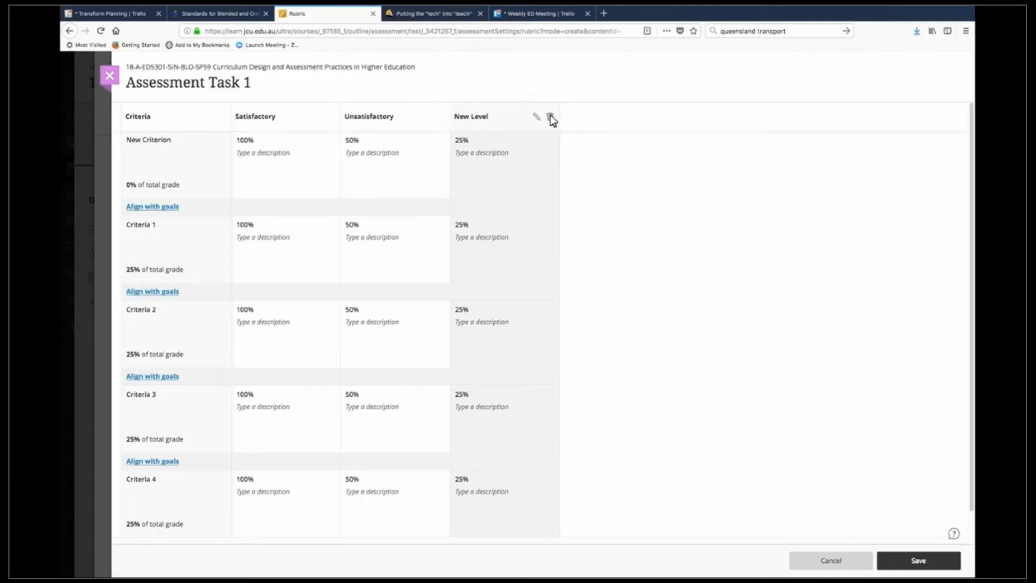
Step: Delete the New Level column and edit the Satisfactory level heading
{"action": "left_click", "coordinate": [551, 117]}
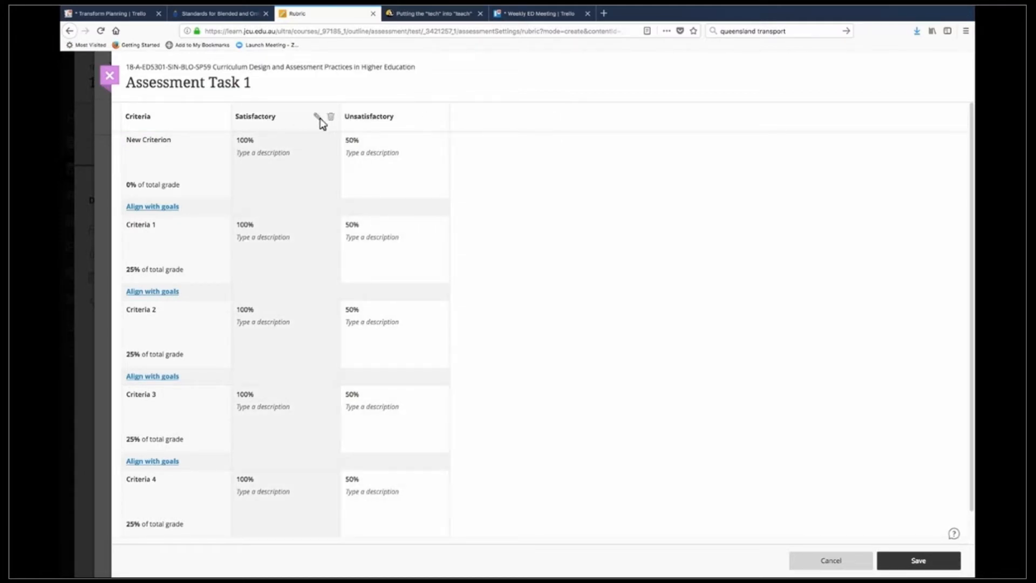
{"action": "left_click", "coordinate": [316, 117]}
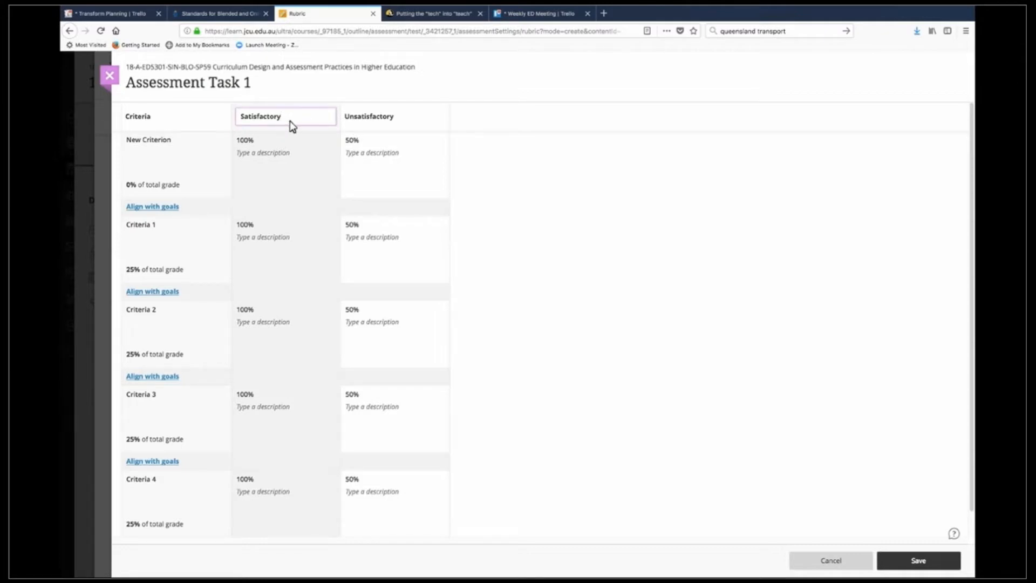
{"action": "left_click", "coordinate": [285, 116]}
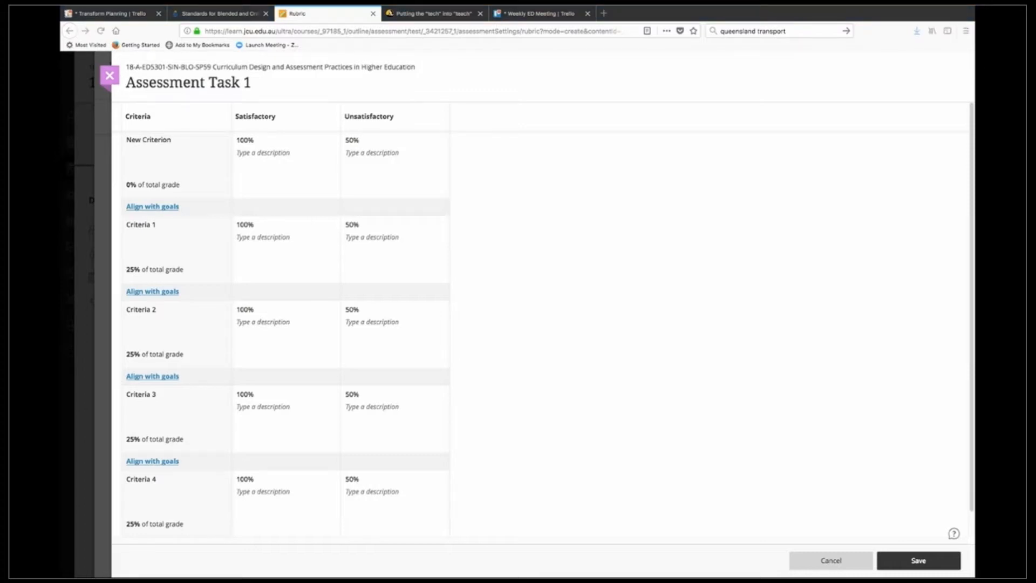
{"action": "mouse_move", "coordinate": [205, 145]}
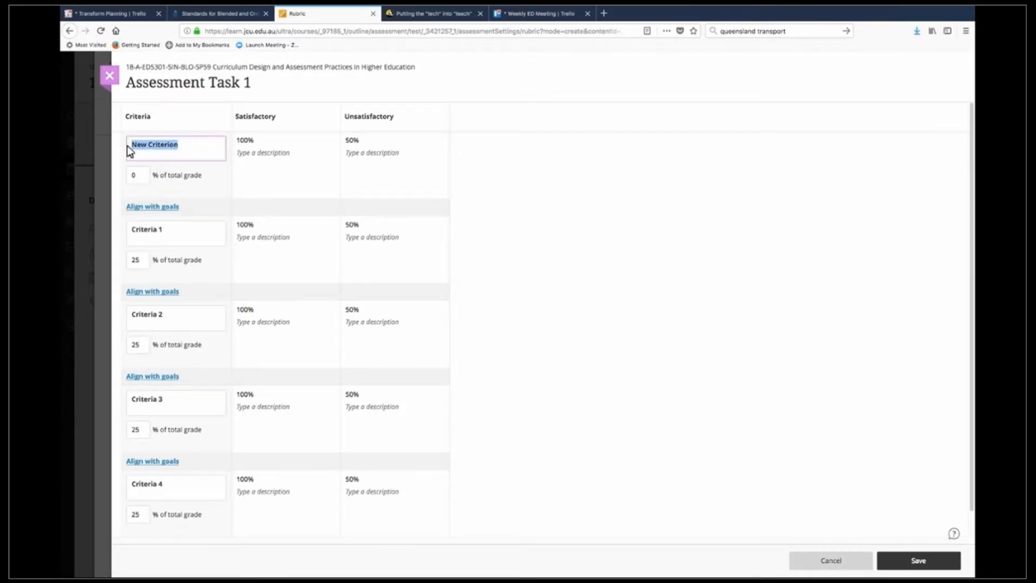
Step: Name the New Criterion 'Design & implementation of active learning experiences that engage learners'
{"action": "type", "text": "Design & implementation of active learning experiences that engage learners"}
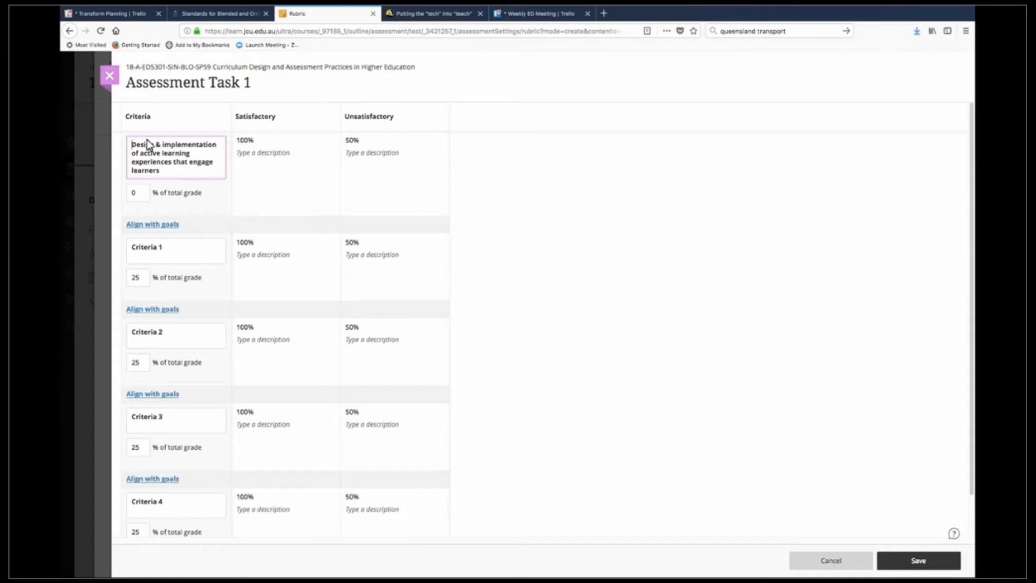
{"action": "mouse_move", "coordinate": [177, 192]}
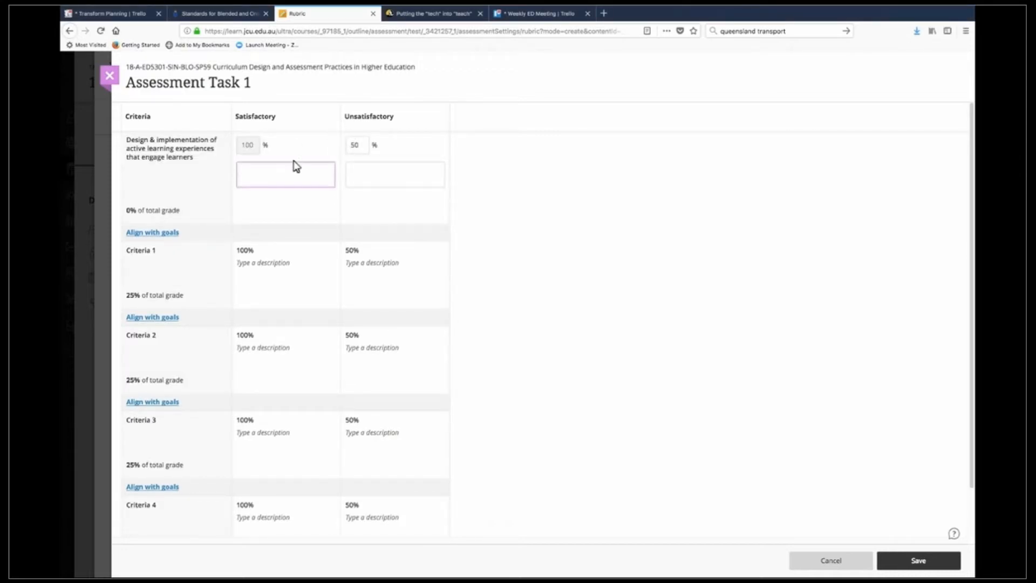
Step: Enter the ePortfolio Satisfactory description and set the Unsatisfactory level to 1%
{"action": "type", "text": "ePortfolio demonstrates justified evidence of critical analysis and integration of learning theories, models, concepts and research-informed techniques for teaching and learning to support improved outcomes for diverse learners."}
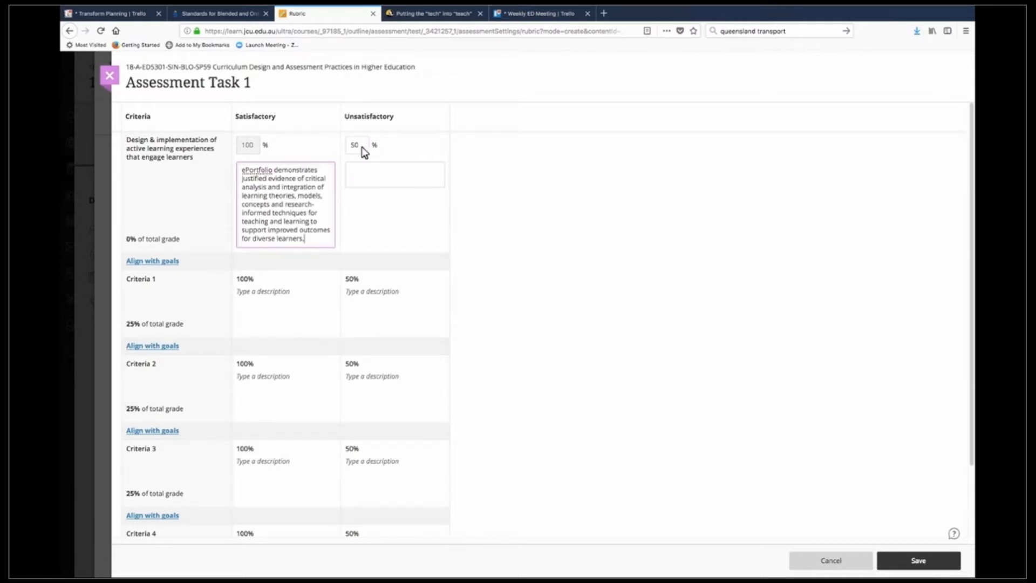
{"action": "left_click", "coordinate": [356, 144]}
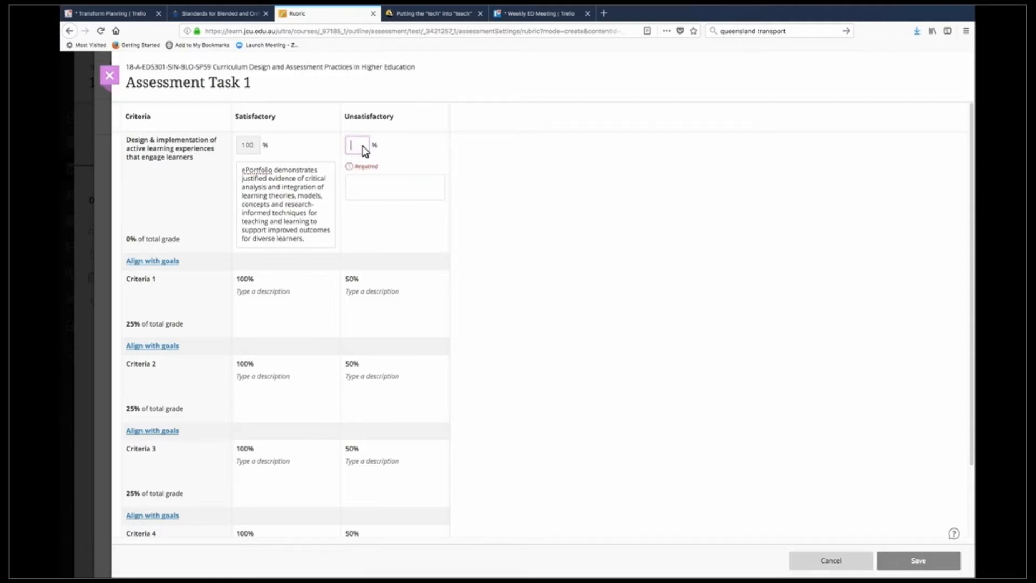
{"action": "type", "text": "1%"}
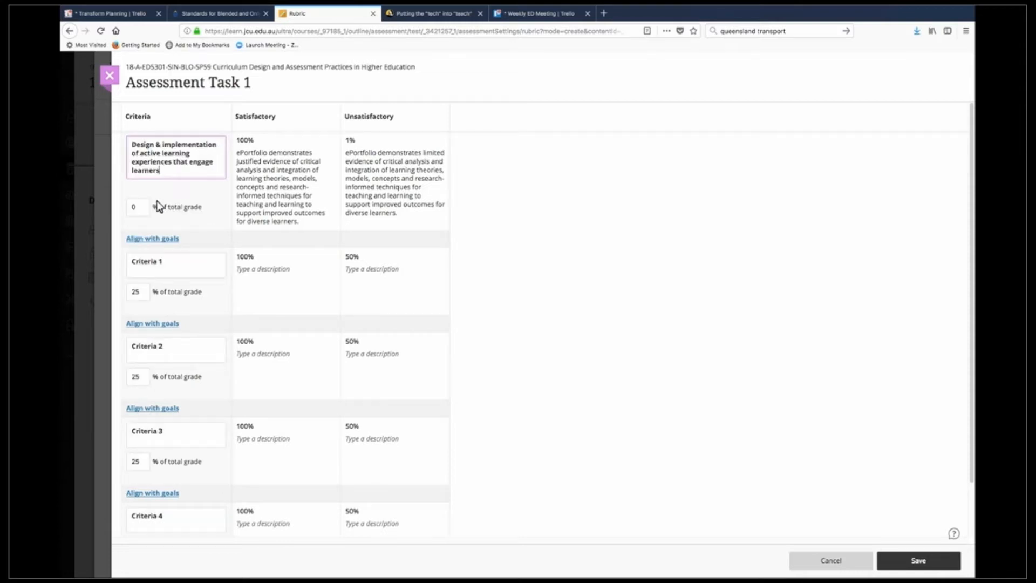
Step: Give the design criterion 10% of the total grade, balance criteria, then re-enter 10%
{"action": "left_click", "coordinate": [137, 194]}
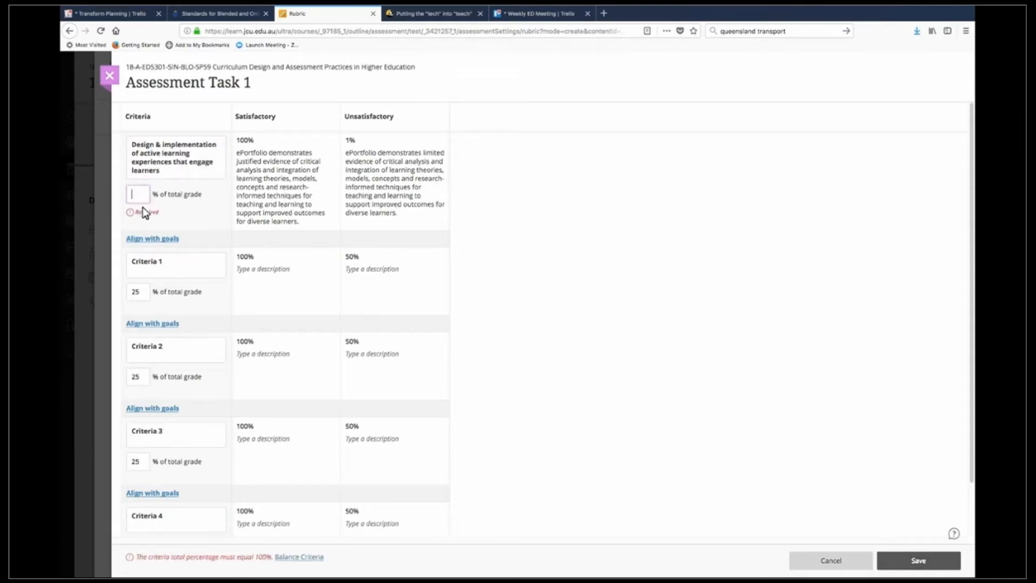
{"action": "type", "text": "10"}
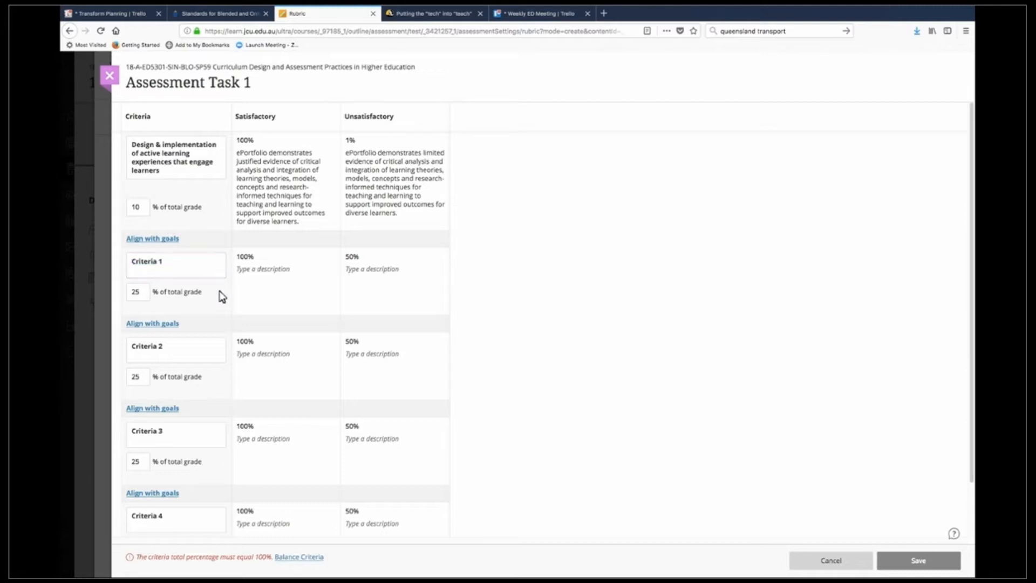
{"action": "mouse_move", "coordinate": [220, 314]}
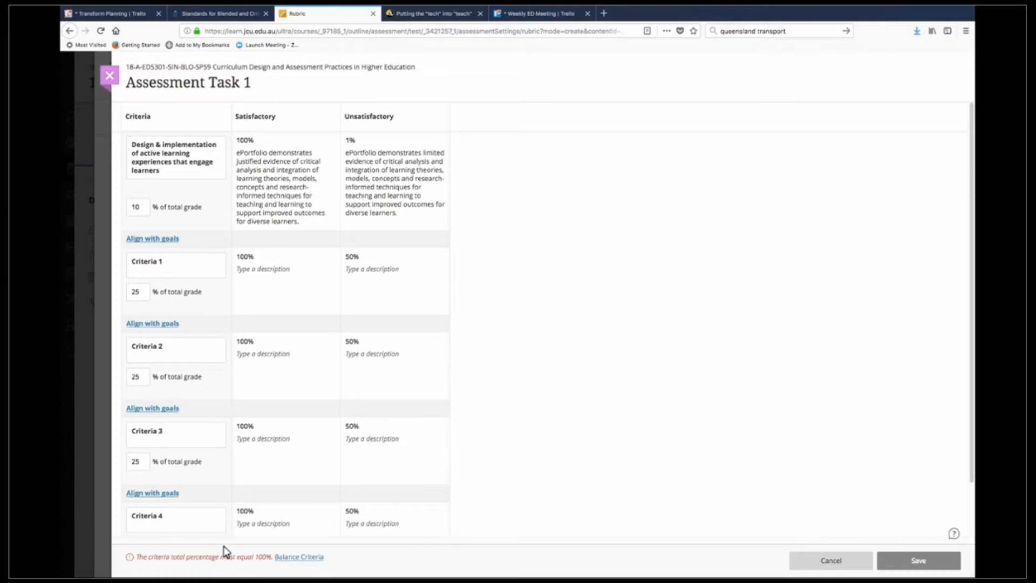
{"action": "left_click", "coordinate": [298, 556]}
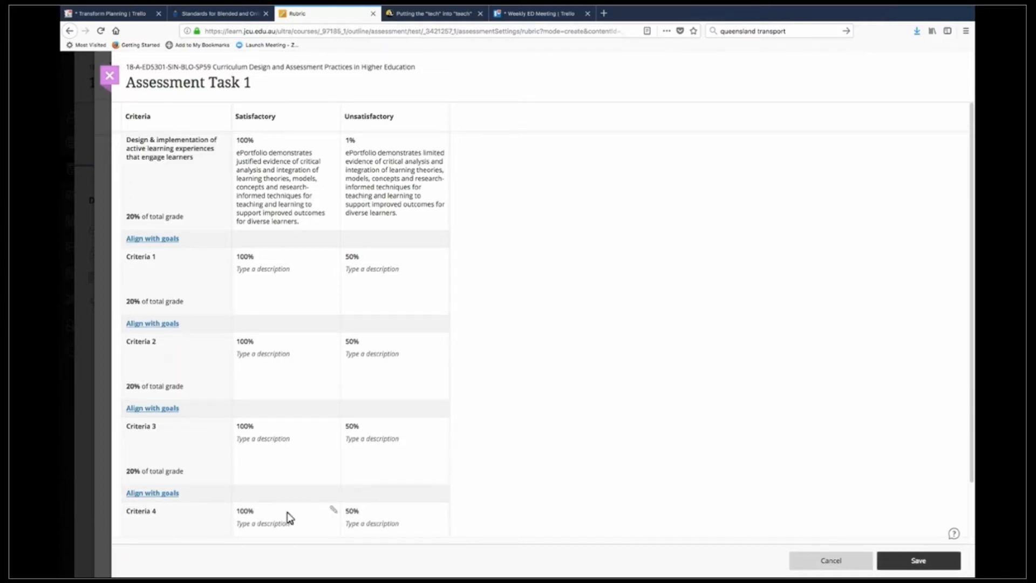
{"action": "mouse_move", "coordinate": [195, 215]}
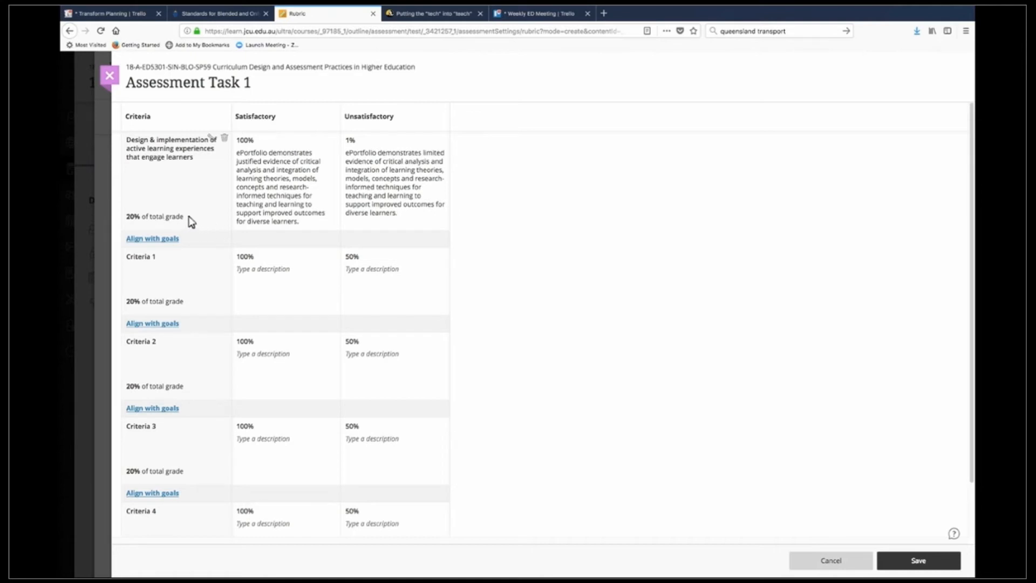
{"action": "left_click", "coordinate": [175, 148]}
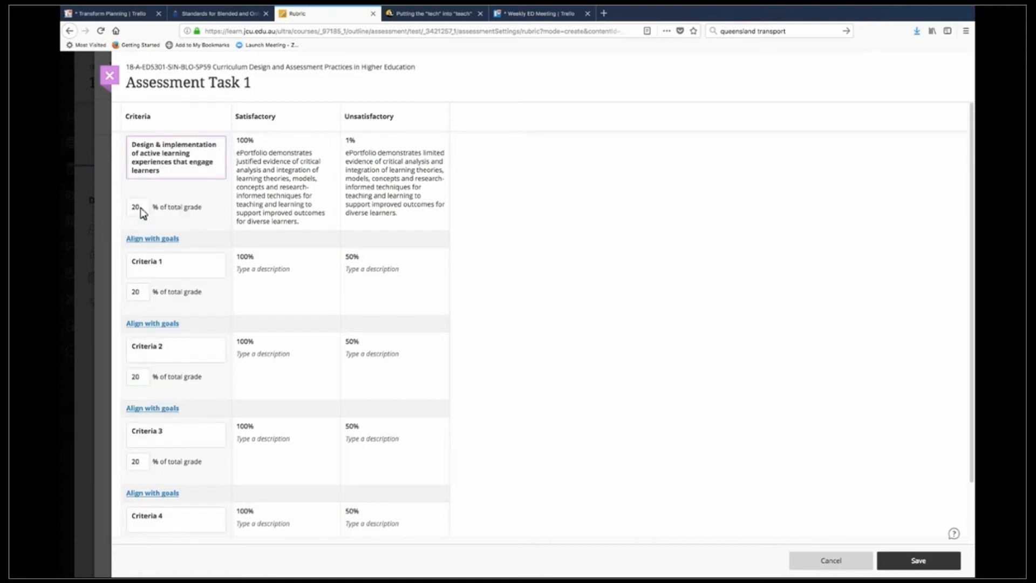
{"action": "type", "text": "10"}
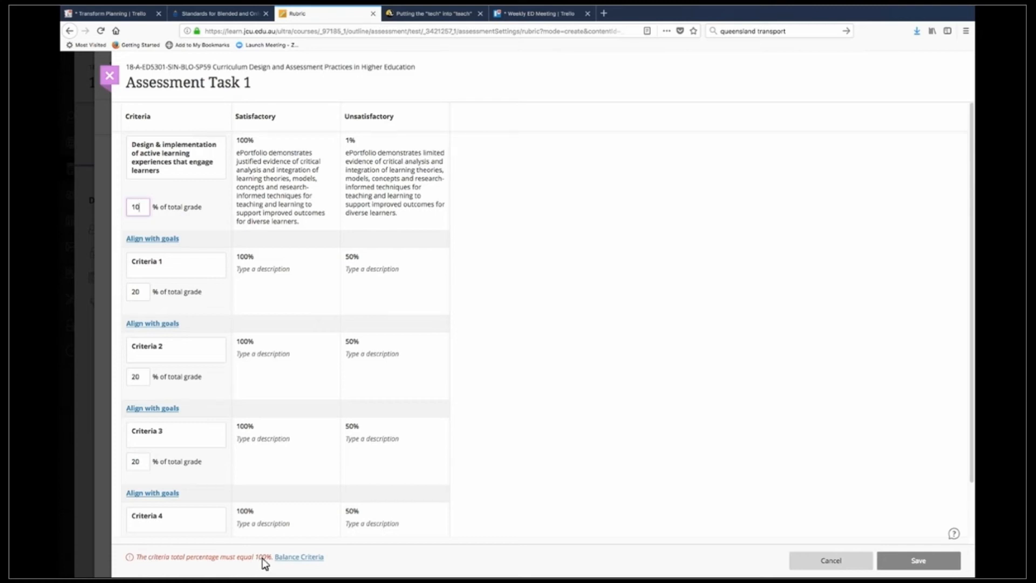
{"action": "mouse_move", "coordinate": [289, 563]}
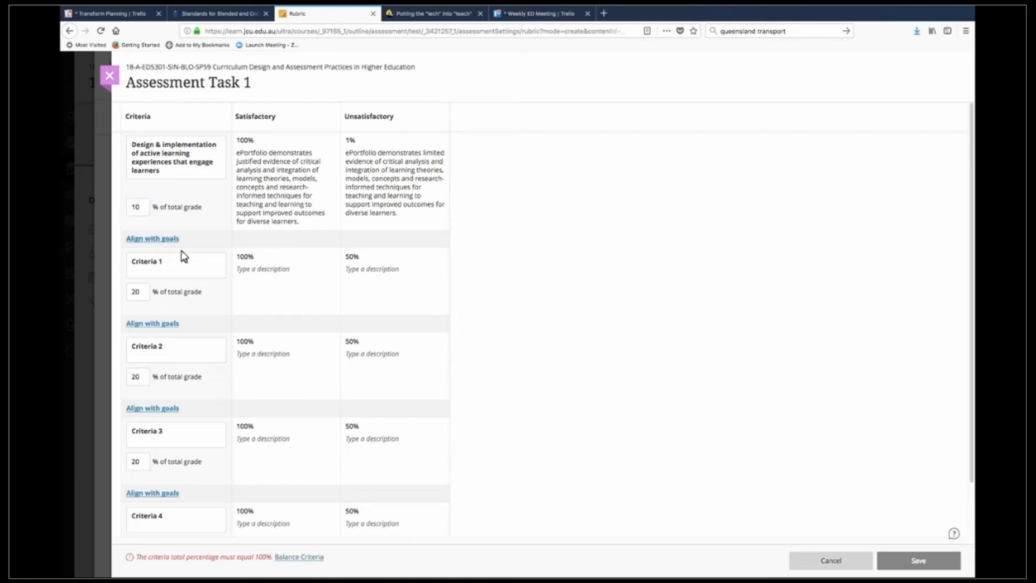
{"action": "mouse_move", "coordinate": [270, 553]}
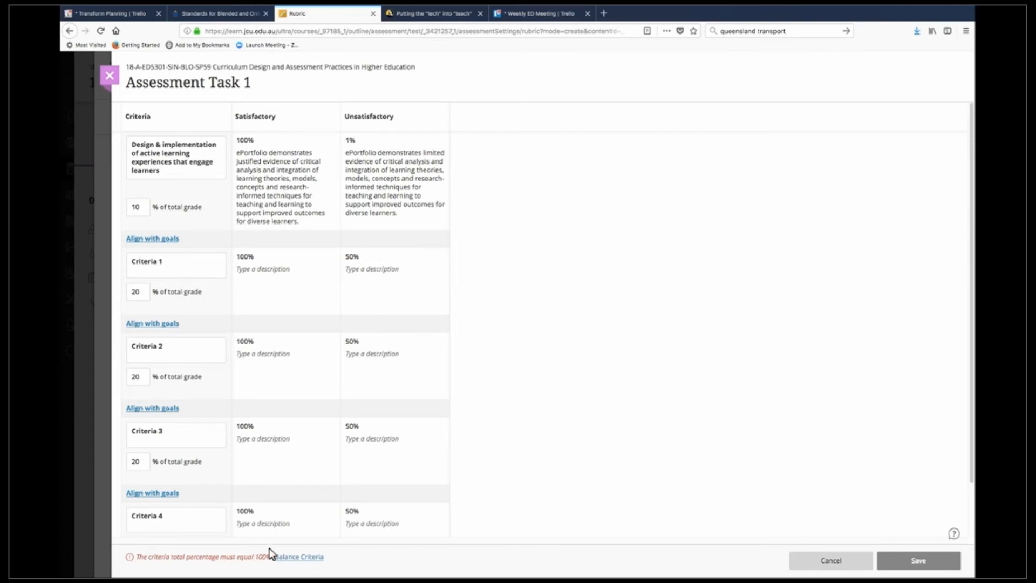
Step: Balance all five criteria to 20% each and save the Assessment Task 1 rubric
{"action": "left_click", "coordinate": [300, 556]}
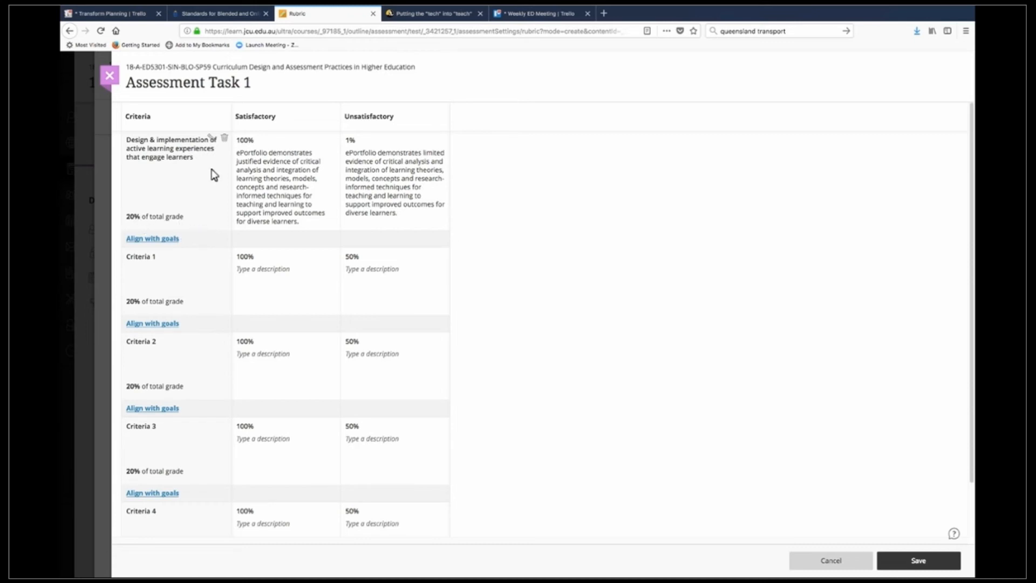
{"action": "mouse_move", "coordinate": [191, 199]}
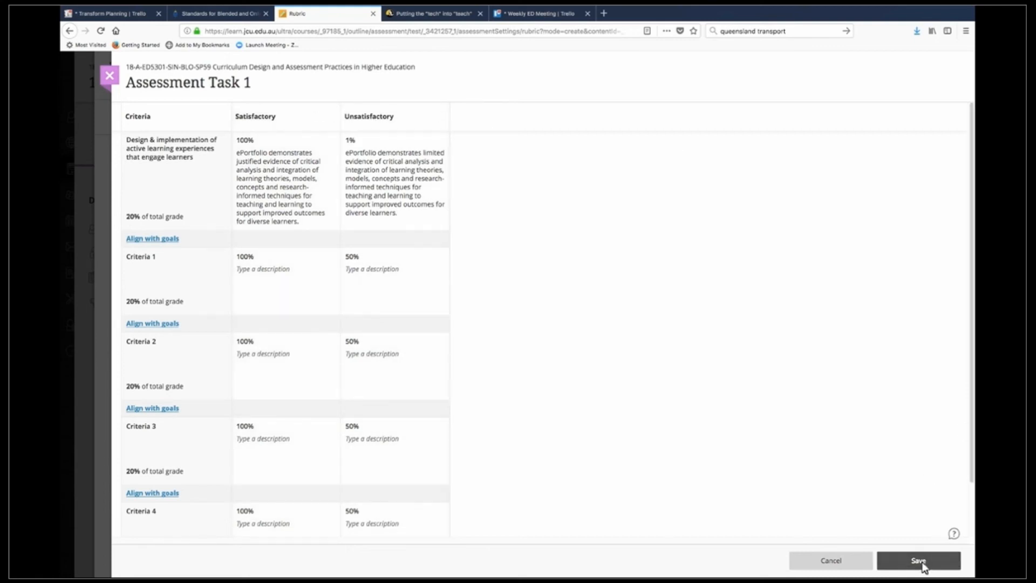
{"action": "left_click", "coordinate": [917, 560]}
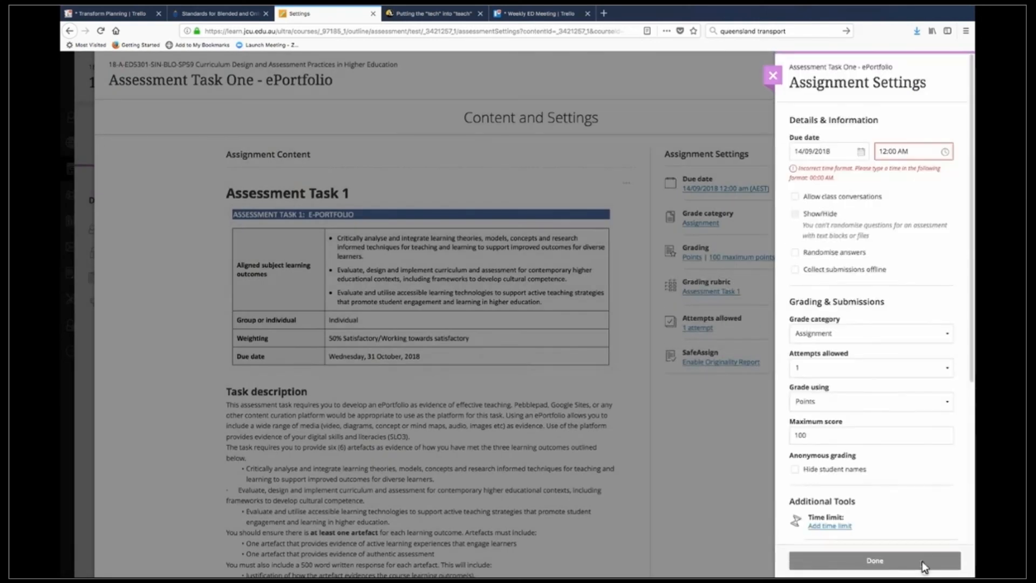